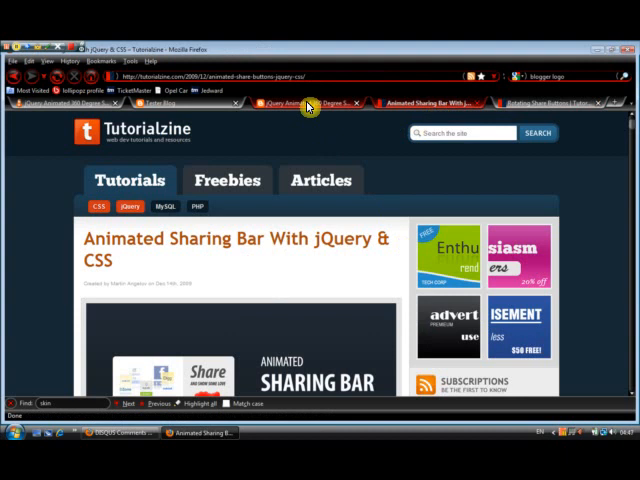
# Switch to the Spice Up Your Blog tutorial on jQuery 360-degree sharing icons
pyautogui.click(60, 90)
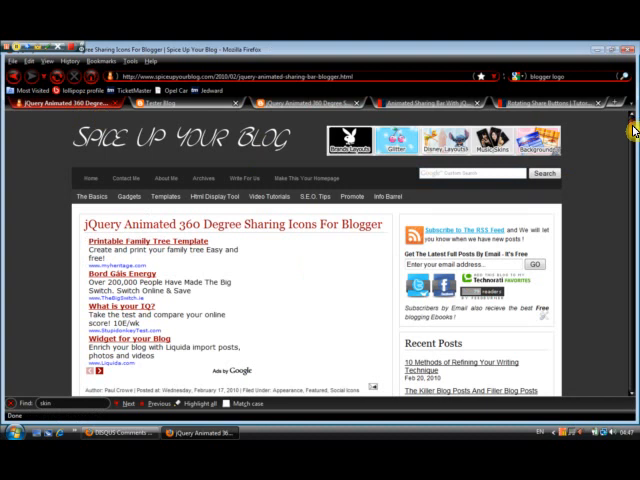
pyautogui.scroll(-3)
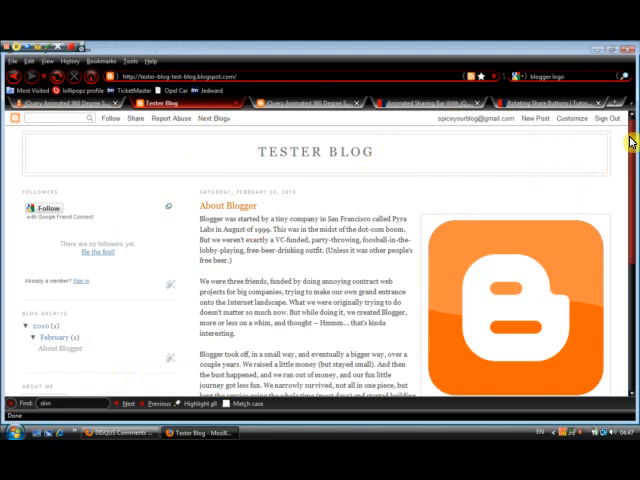
pyautogui.scroll(-3)
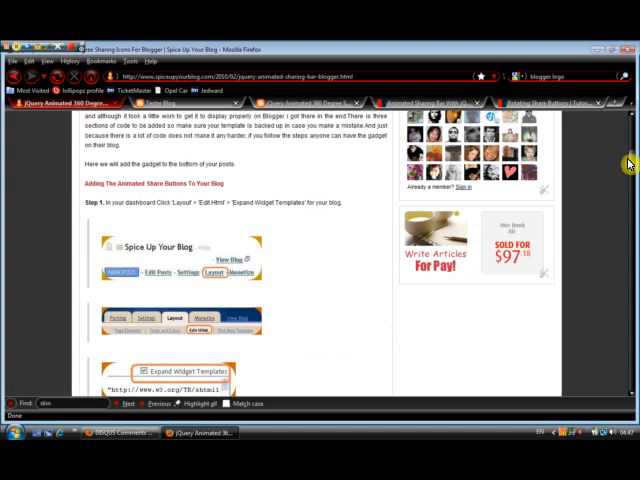
pyautogui.scroll(-3)
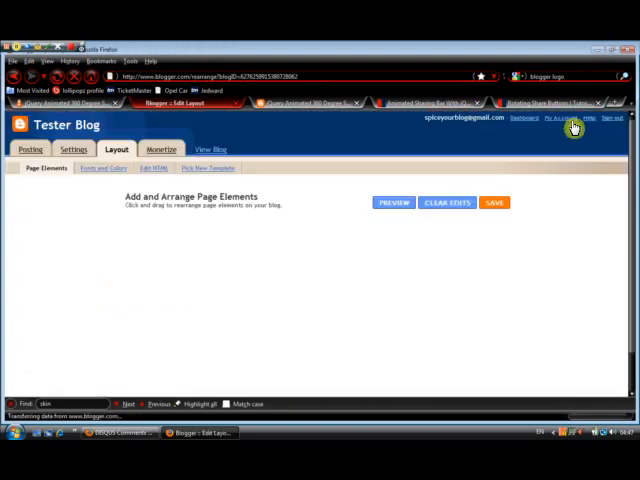
# Show the Tester Blog template in Edit HTML with Expand Widget Templates ticked
pyautogui.click(116, 148)
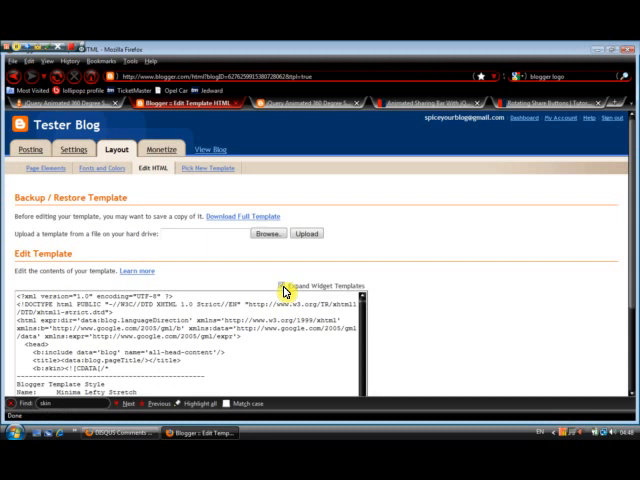
pyautogui.click(90, 108)
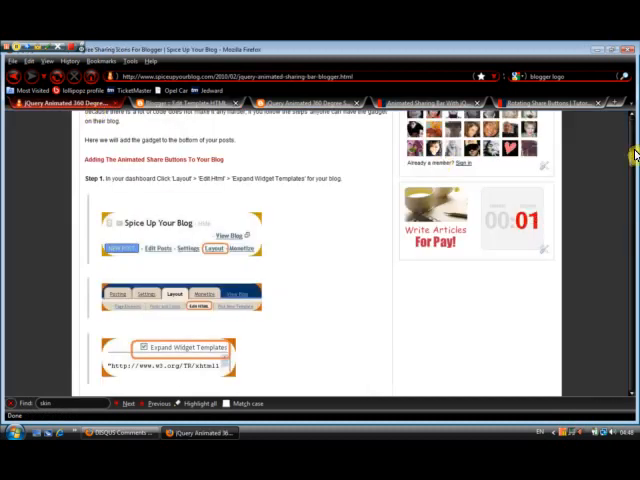
pyautogui.scroll(-3)
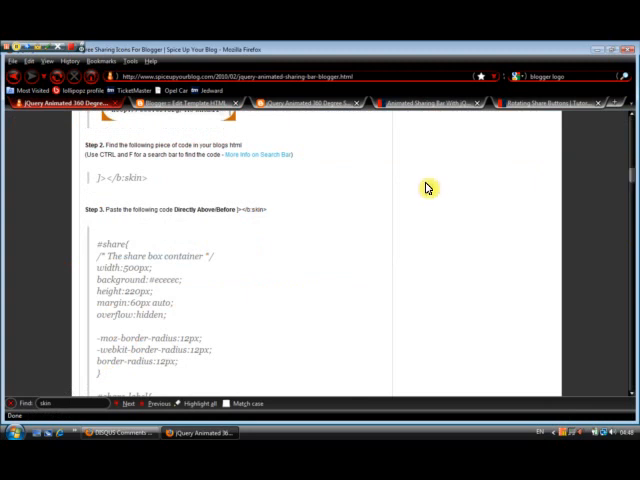
pyautogui.moveTo(204, 186)
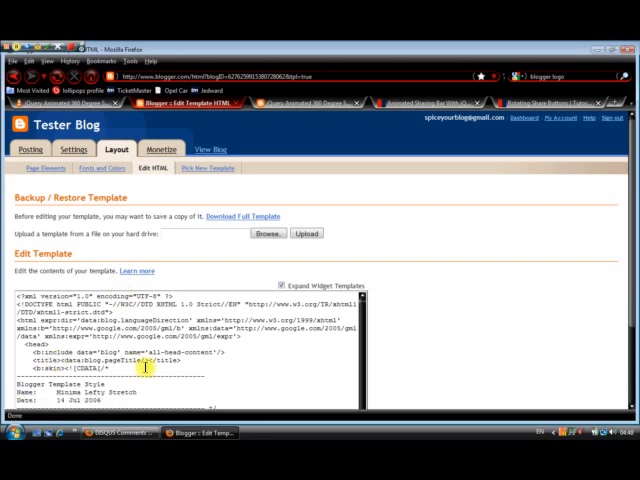
# Find ]]></b:skin> in the template and paste the share-box CSS above it
pyautogui.press('ctrl+f')
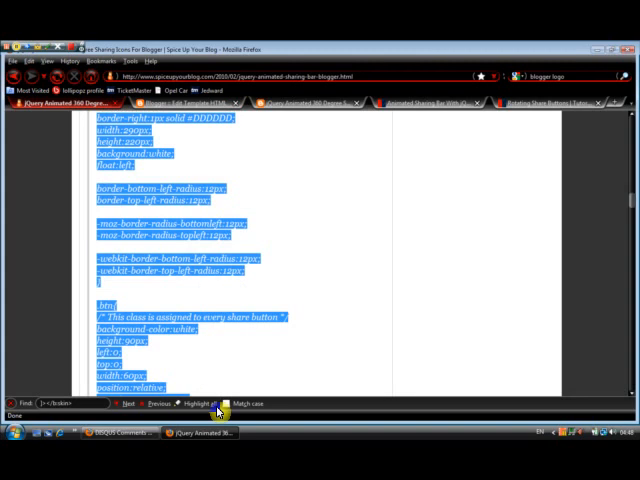
pyautogui.scroll(-3)
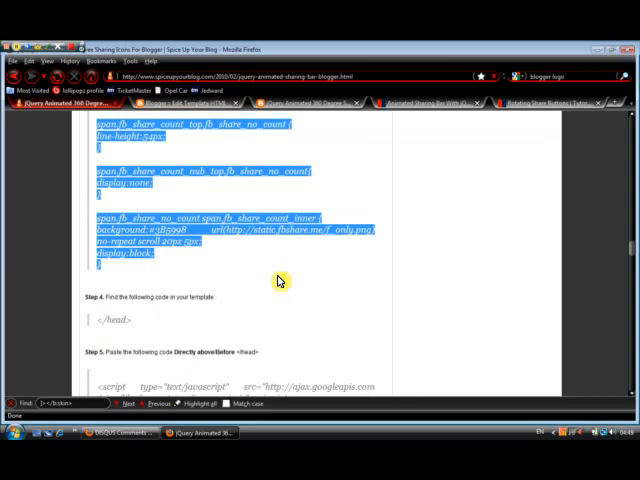
pyautogui.moveTo(178, 318)
pyautogui.write('</head>')
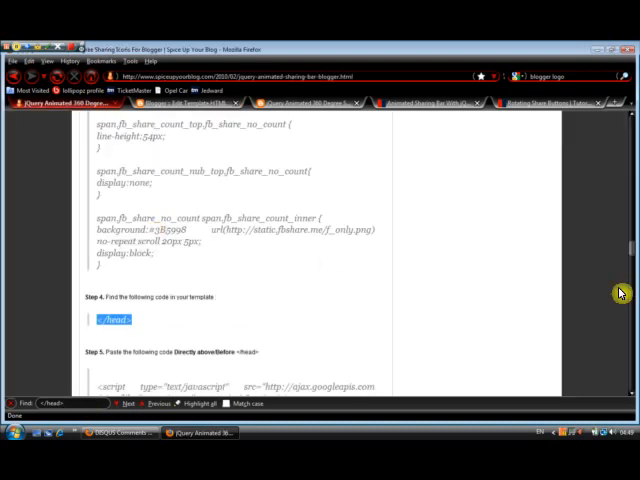
# Paste the Step 5 jQuery script tags directly above </head> in the template
pyautogui.scroll(-3)
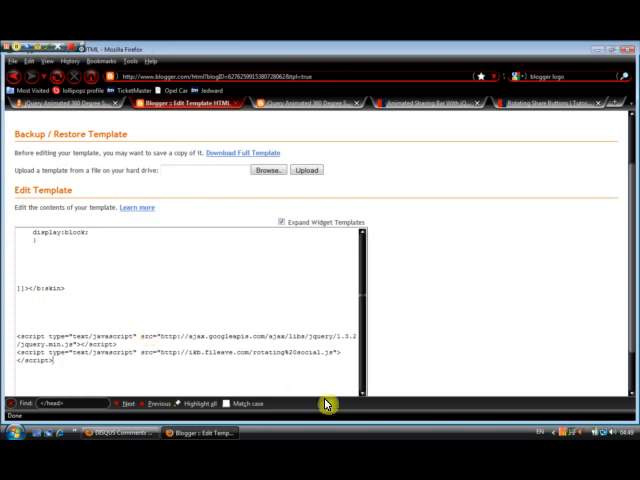
pyautogui.scroll(-3)
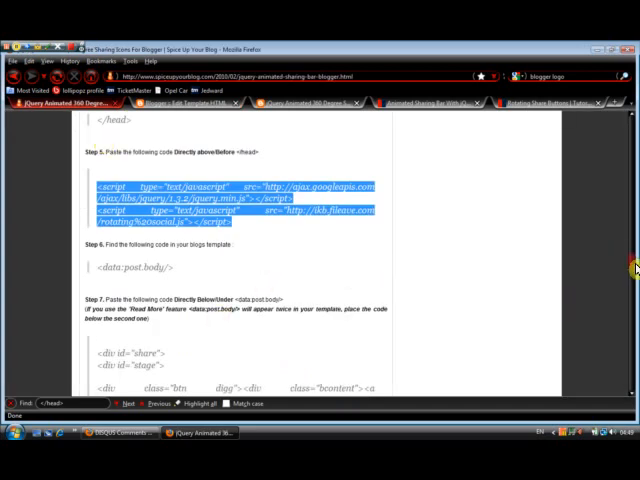
# Find <data:post.body/> and paste the share div markup directly below it
pyautogui.scroll(-3)
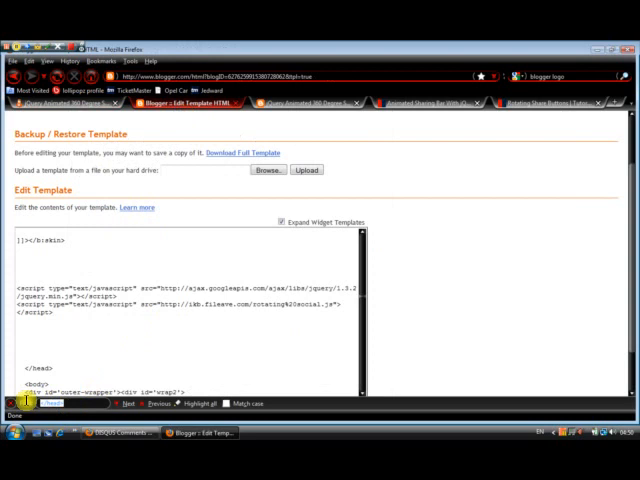
pyautogui.write('data:post.body/>')
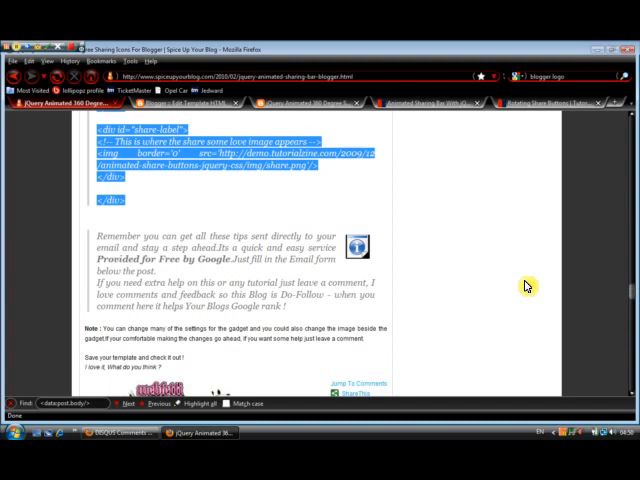
pyautogui.scroll(-3)
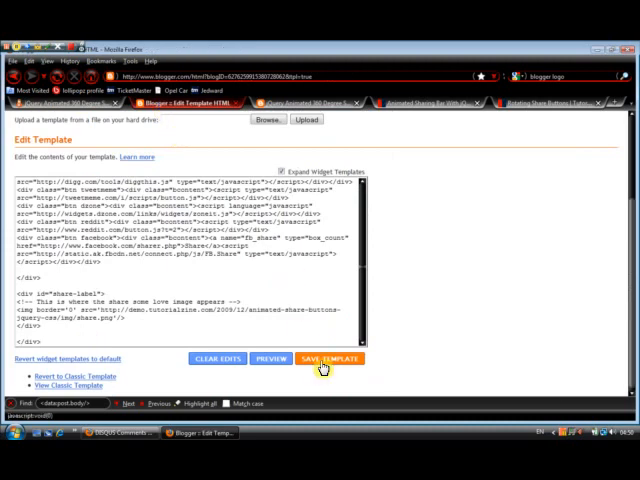
# Save the edited template with the Save Template button
pyautogui.click(328, 360)
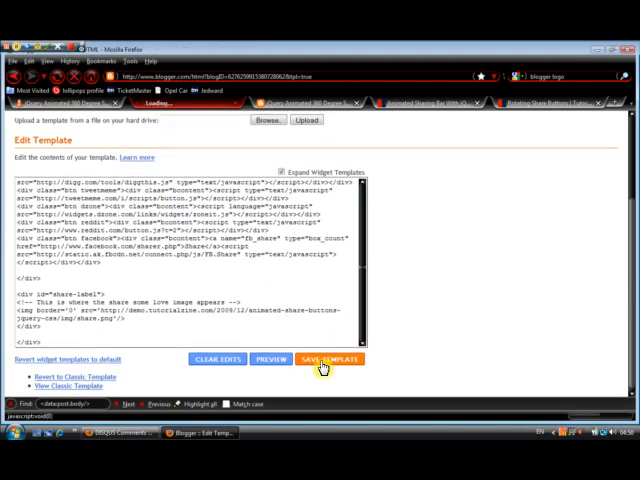
pyautogui.click(328, 360)
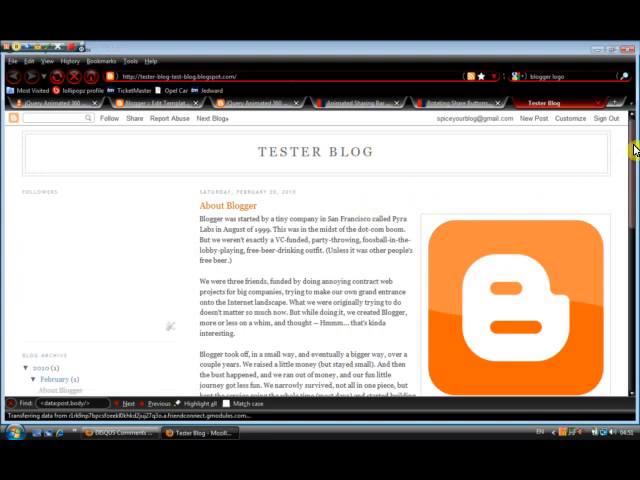
# View the Animated Sharing Bar post on the live blog and follow its demo link
pyautogui.scroll(-3)
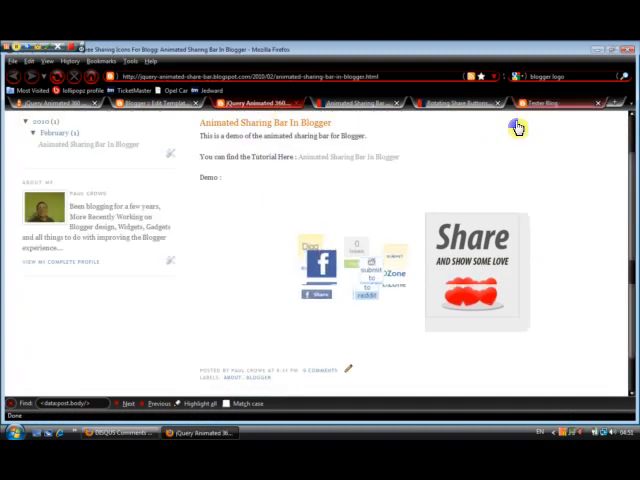
pyautogui.click(550, 104)
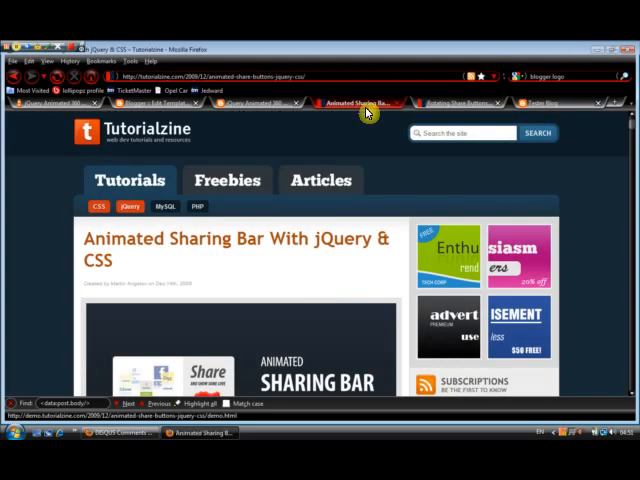
pyautogui.moveTo(548, 104)
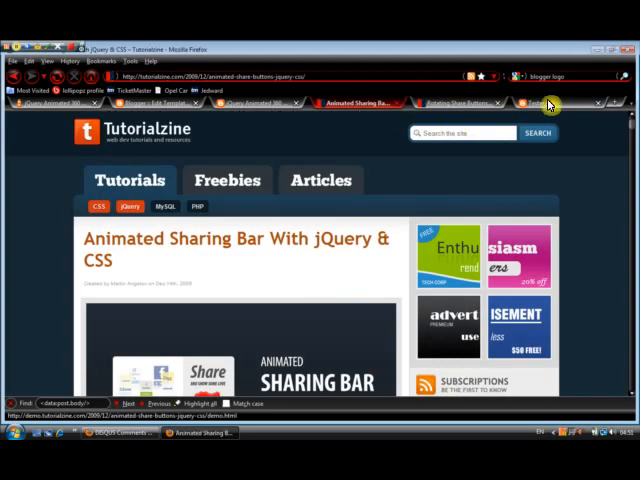